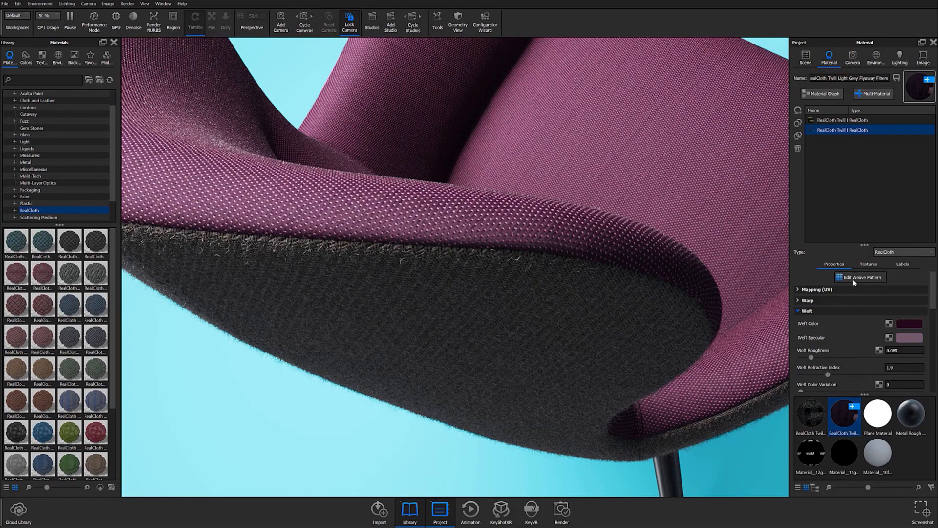
Open the Edit Weave Pattern dialog for the chair's RealCloth twill material.
left_click(860, 277)
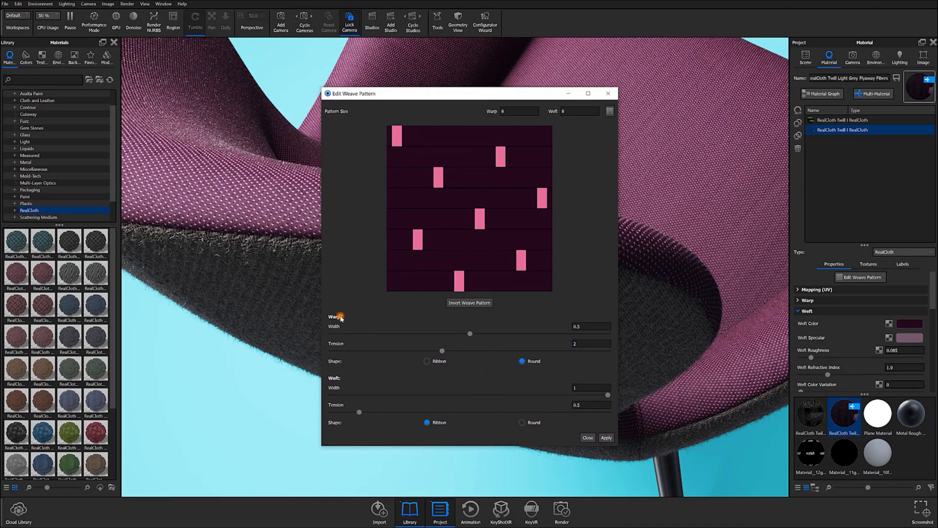
left_click(337, 378)
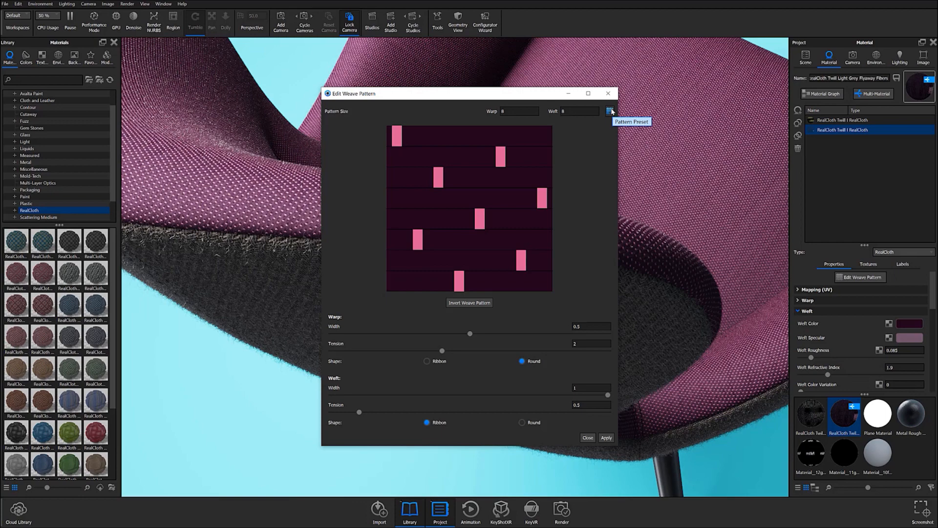
Load a 5×5 twill preset, giving 0.7-width round warp and weft threads.
left_click(610, 111)
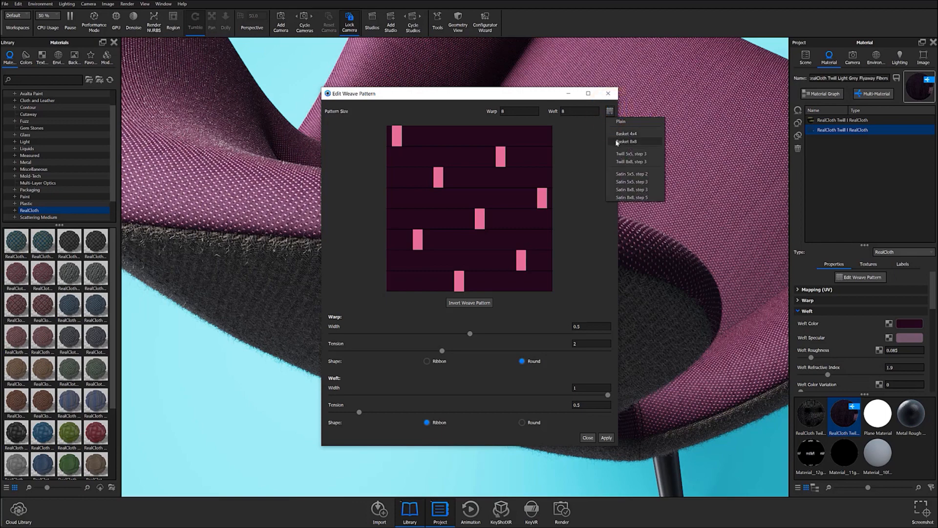
mouse_move(628, 154)
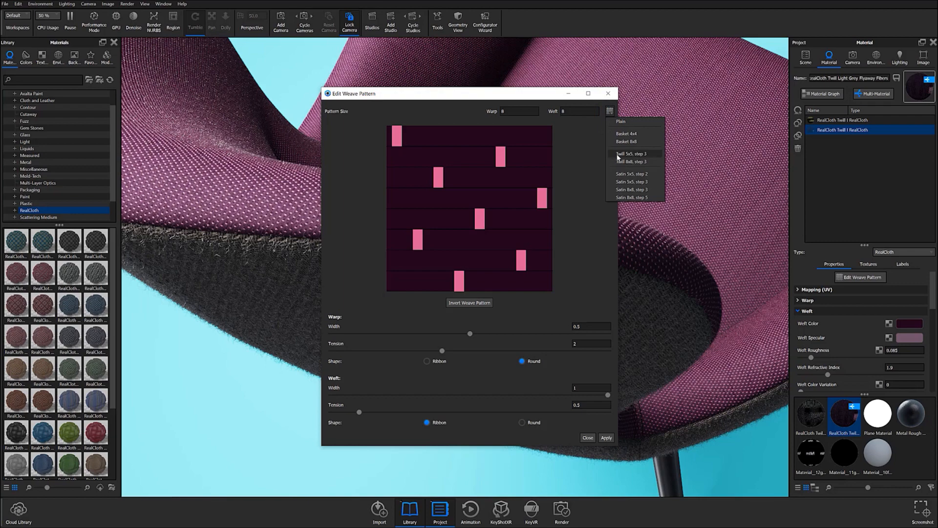
left_click(629, 162)
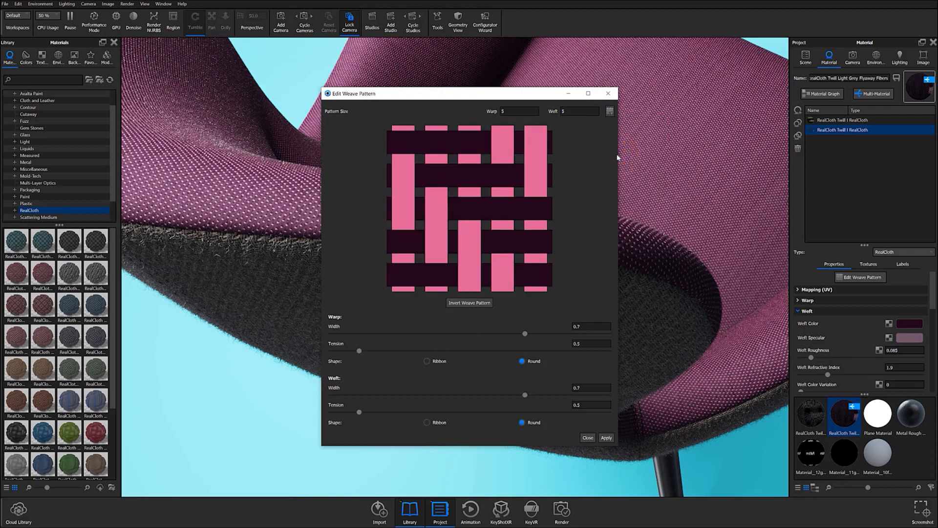
left_click(610, 112)
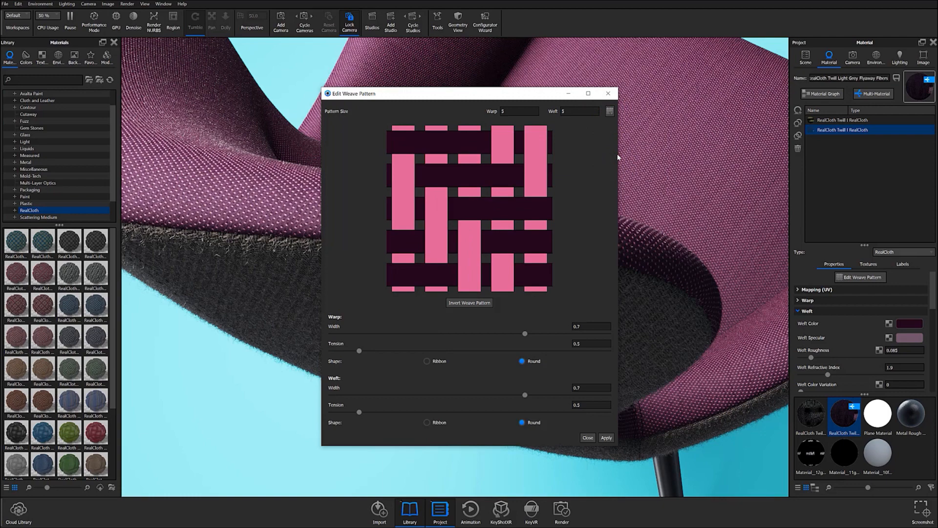
mouse_move(469, 148)
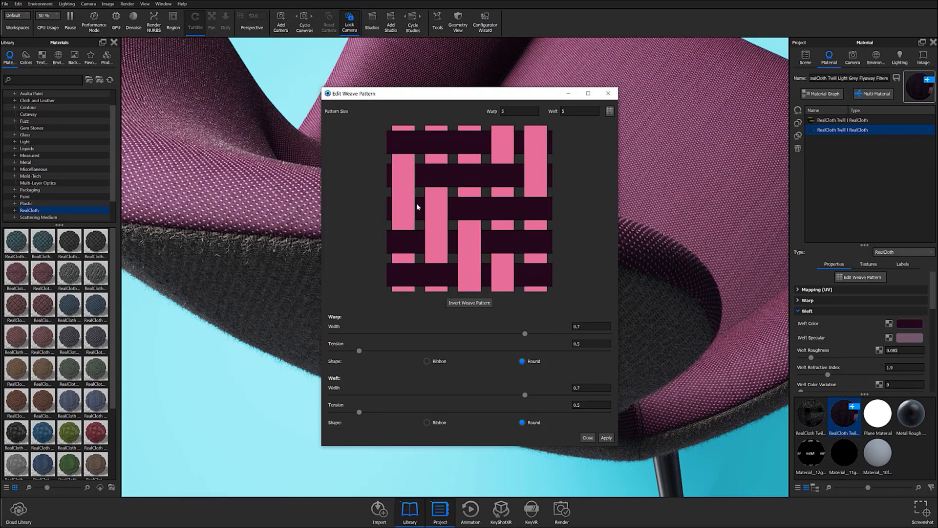
mouse_move(472, 152)
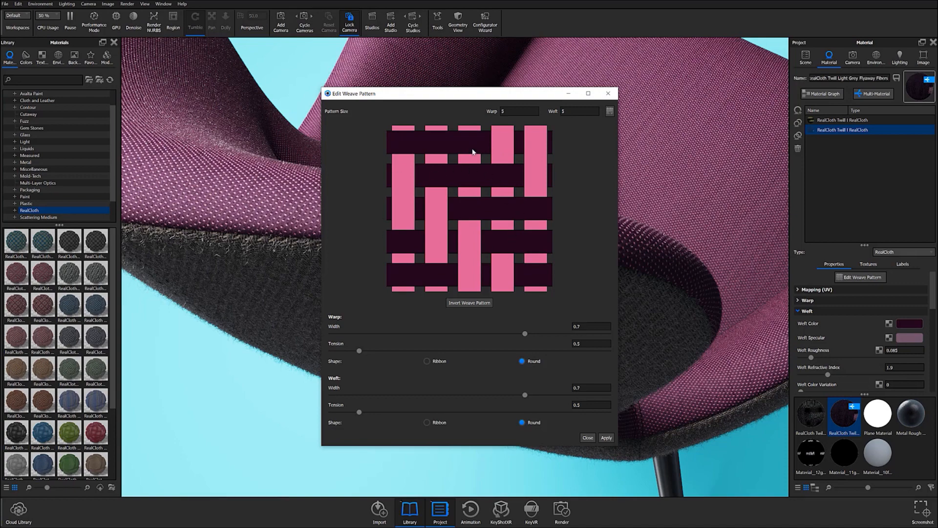
Toggle two grid crossings, restore the 5×5 preset, and apply it to the chair fabric.
left_click(437, 146)
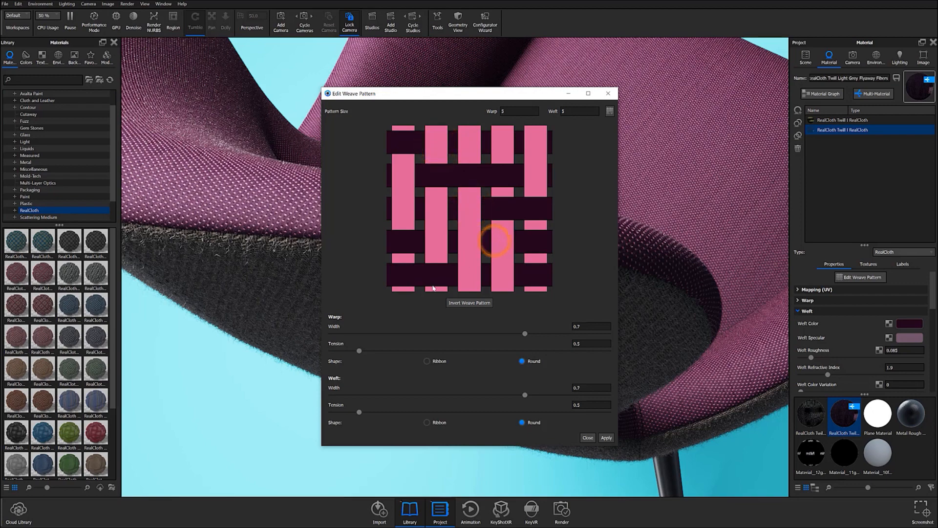
left_click(432, 275)
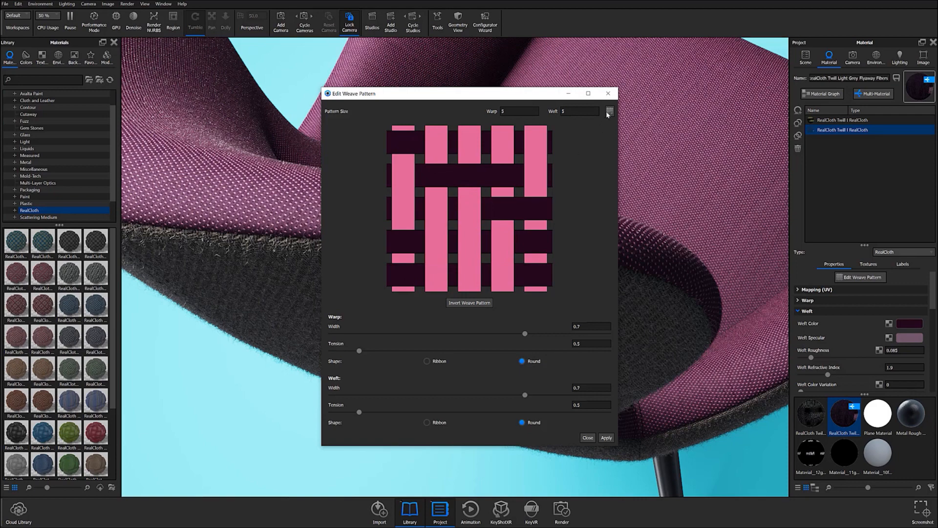
left_click(610, 111)
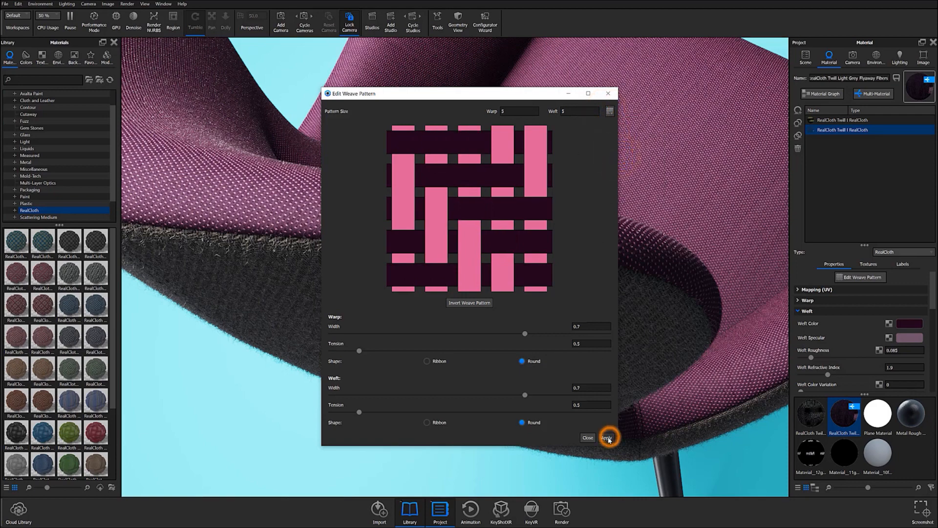
left_click(609, 437)
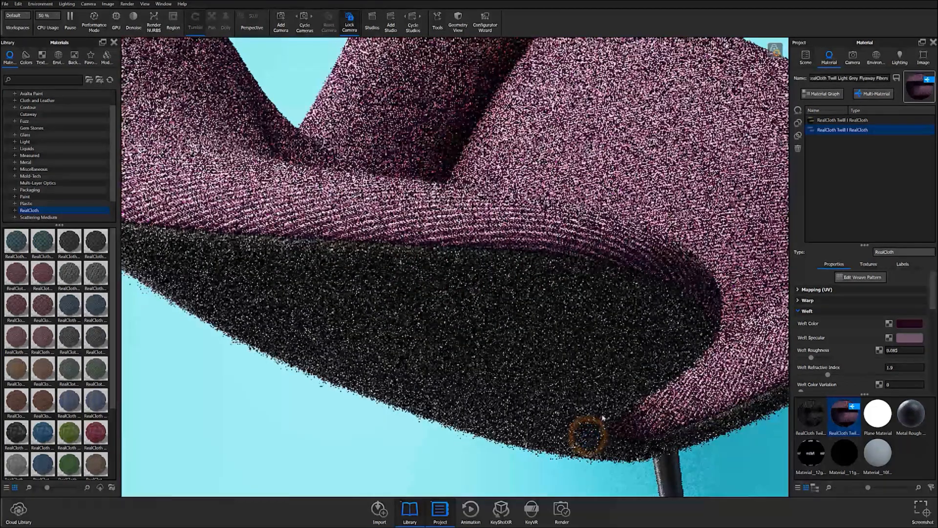